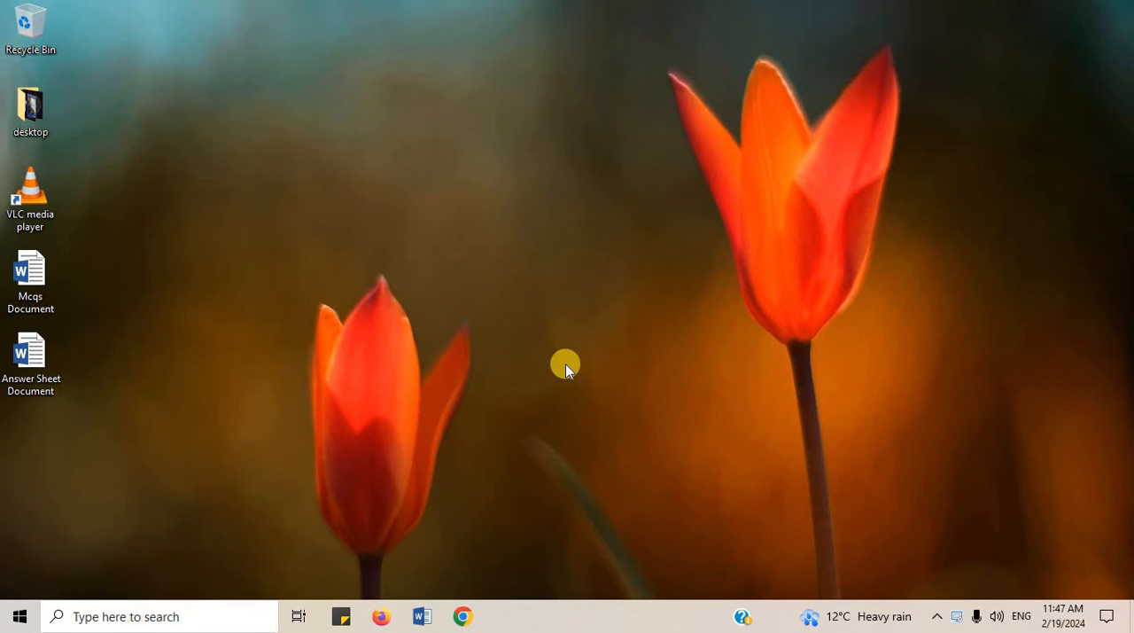
# Open the Mcqs Document from the desktop and scroll through its multiple-choice questions
pyautogui.click(30, 275)
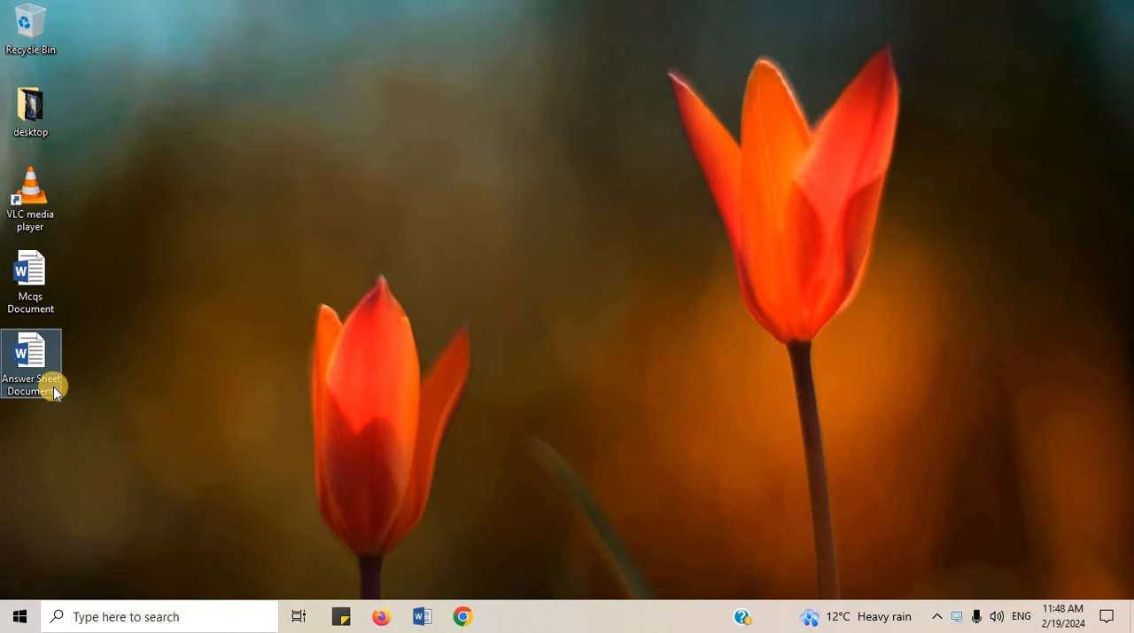
pyautogui.moveTo(56, 394)
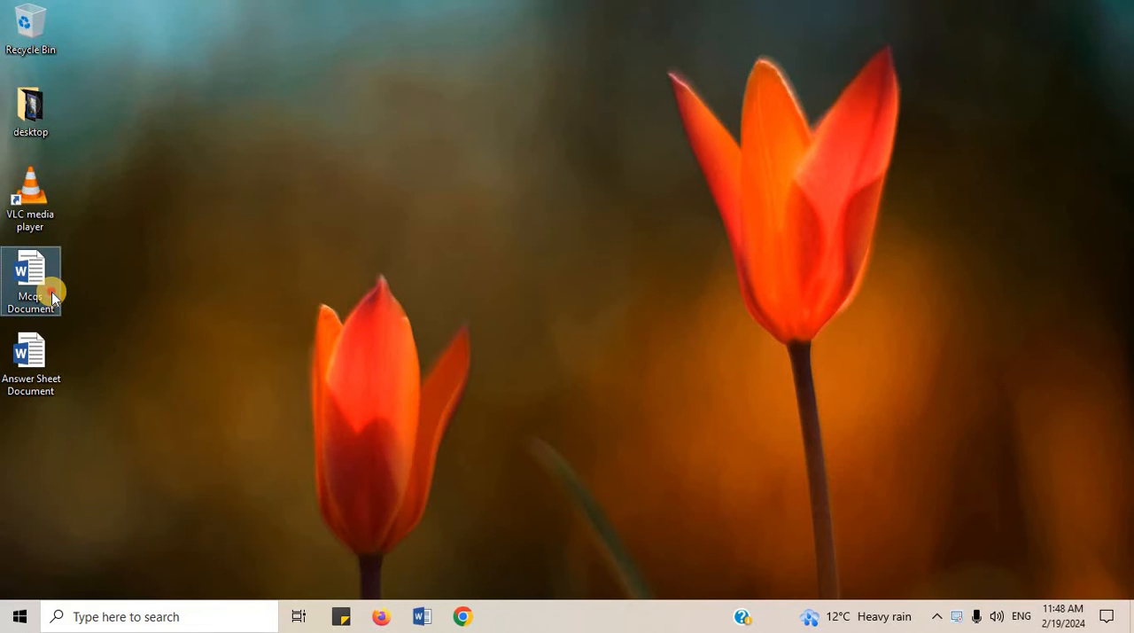
pyautogui.doubleClick(30, 280)
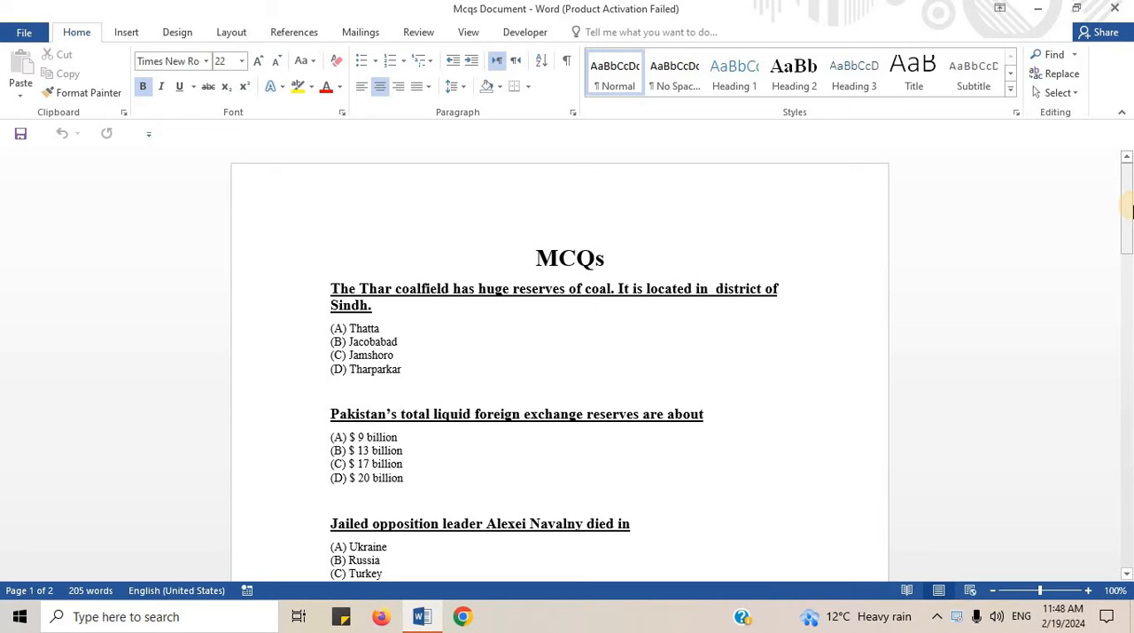
pyautogui.scroll(-3)
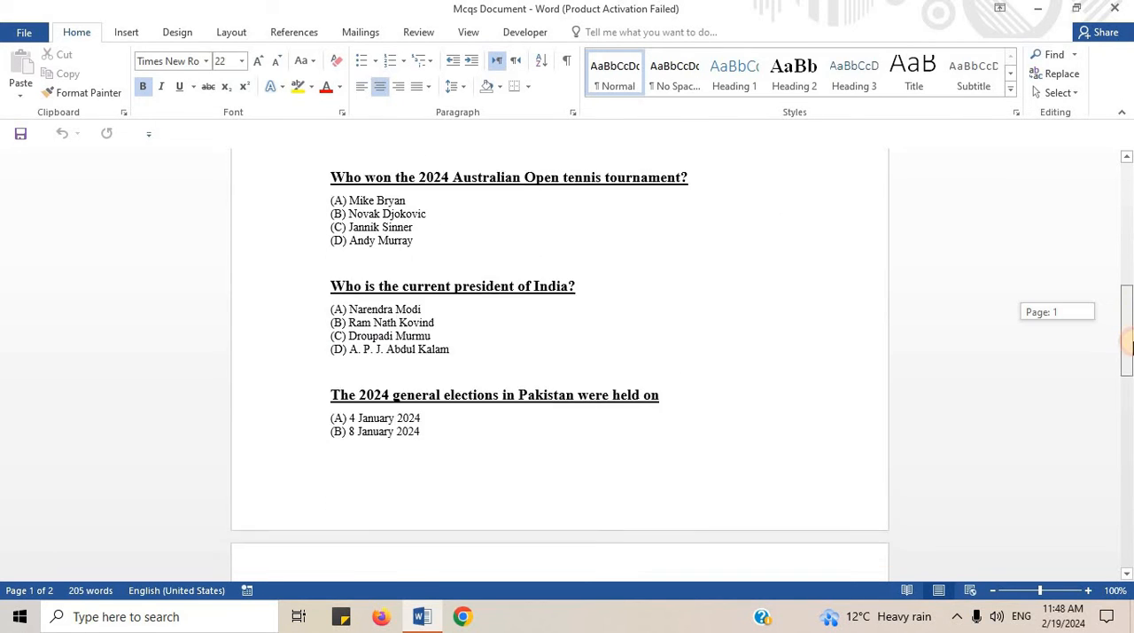
pyautogui.scroll(-3)
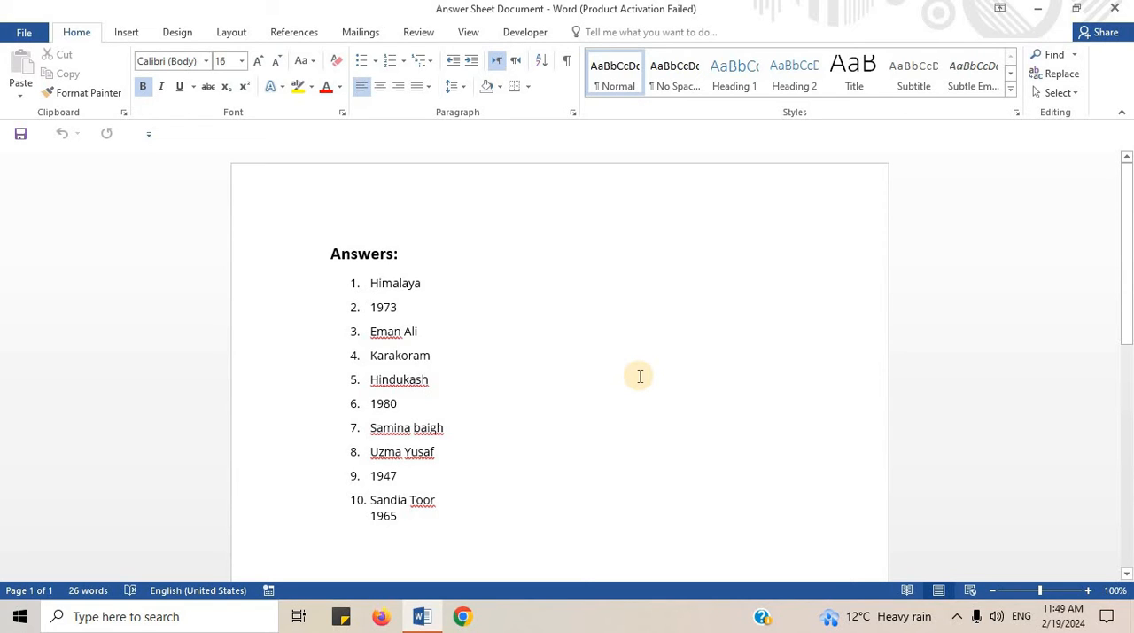
# Close the open Word documents, returning to the desktop with the Mcqs Document selected
pyautogui.click(333, 254)
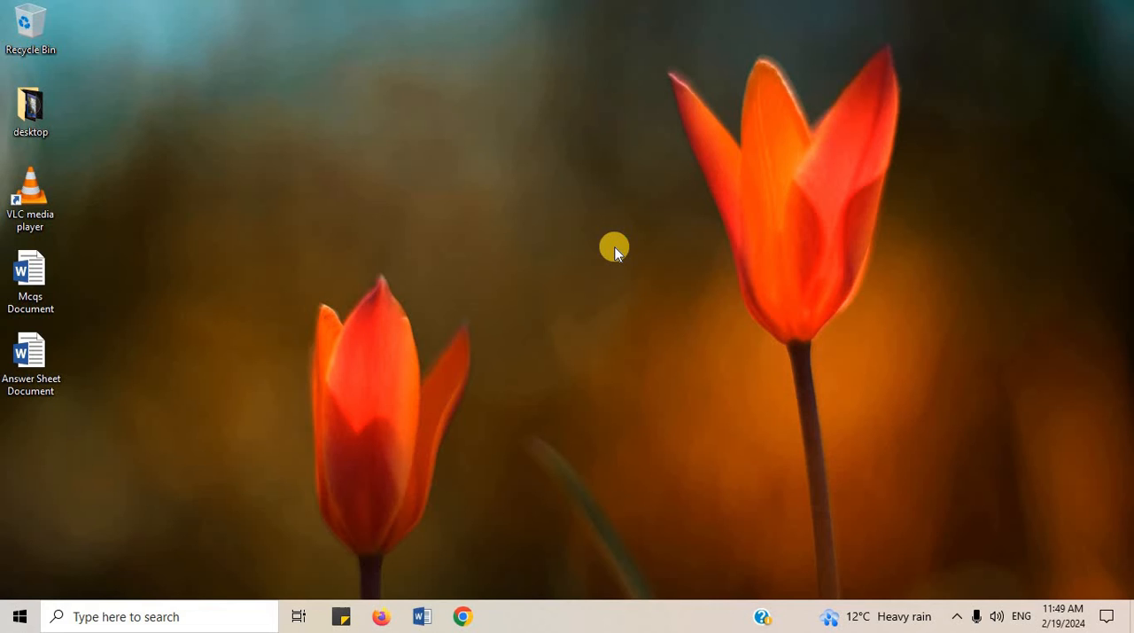
pyautogui.click(31, 280)
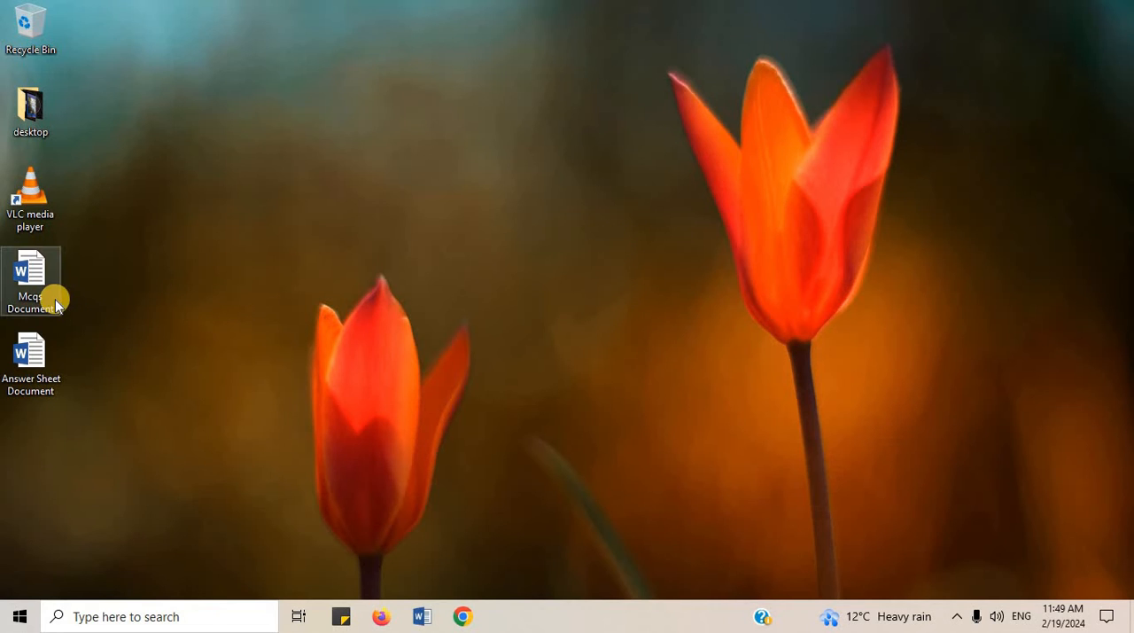
# Reopen the Mcqs Document and place the cursor just below its last question
pyautogui.doubleClick(30, 280)
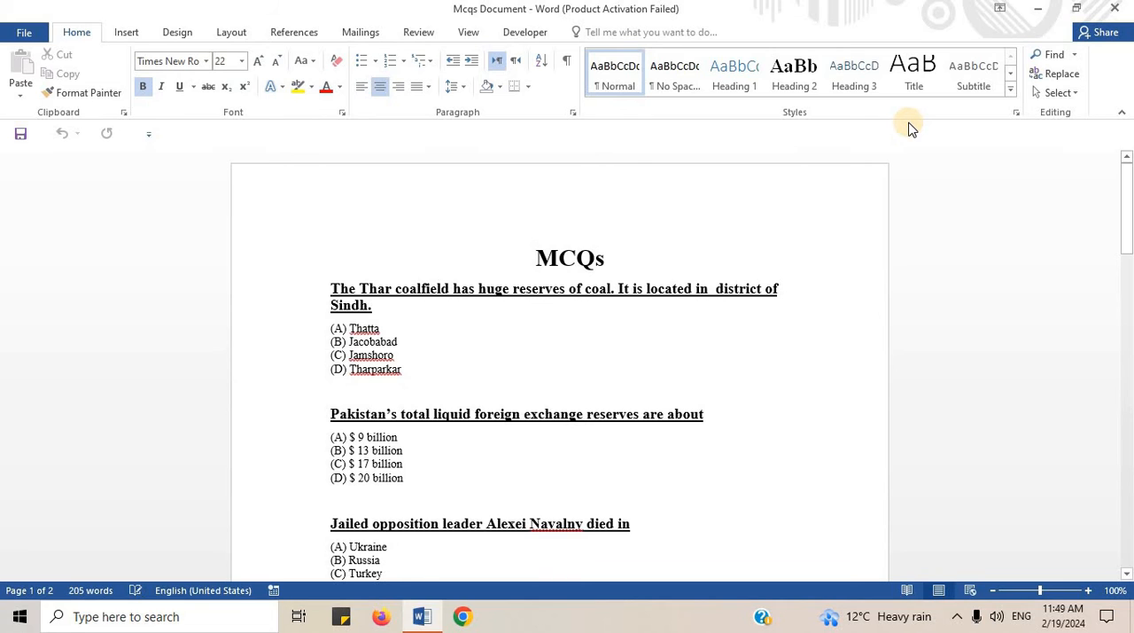
pyautogui.scroll(-3)
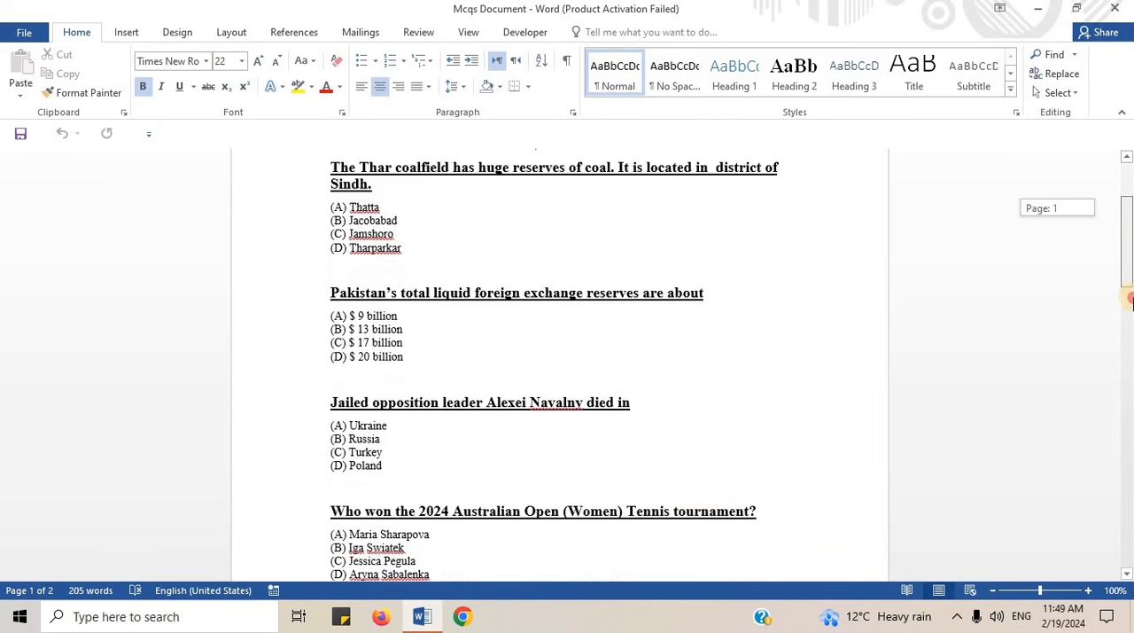
pyautogui.scroll(-3)
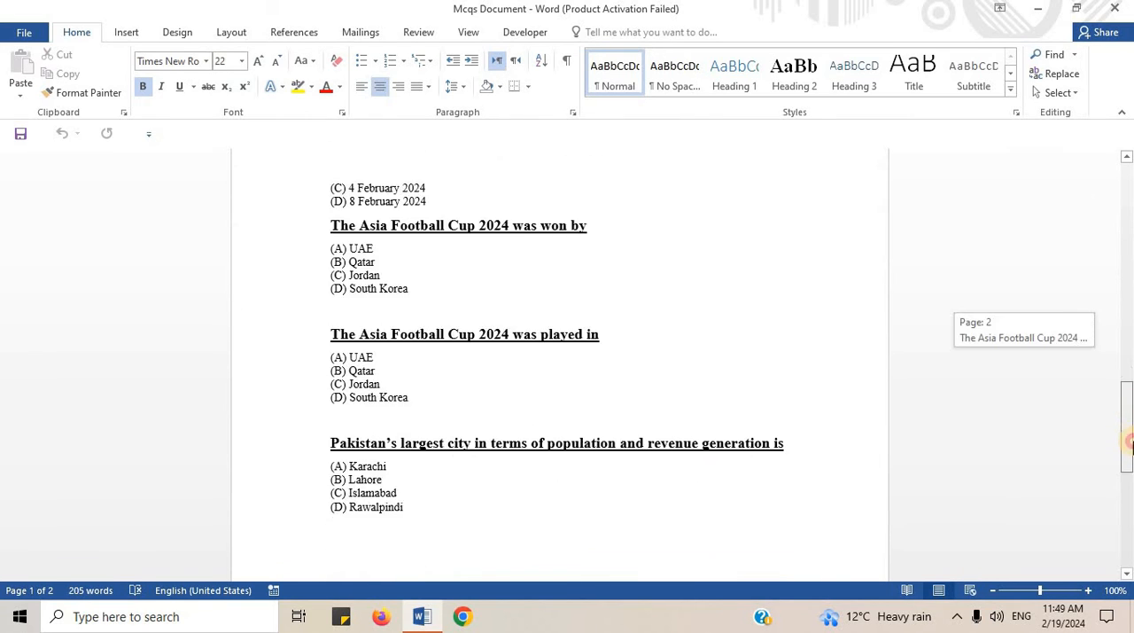
pyautogui.scroll(-3)
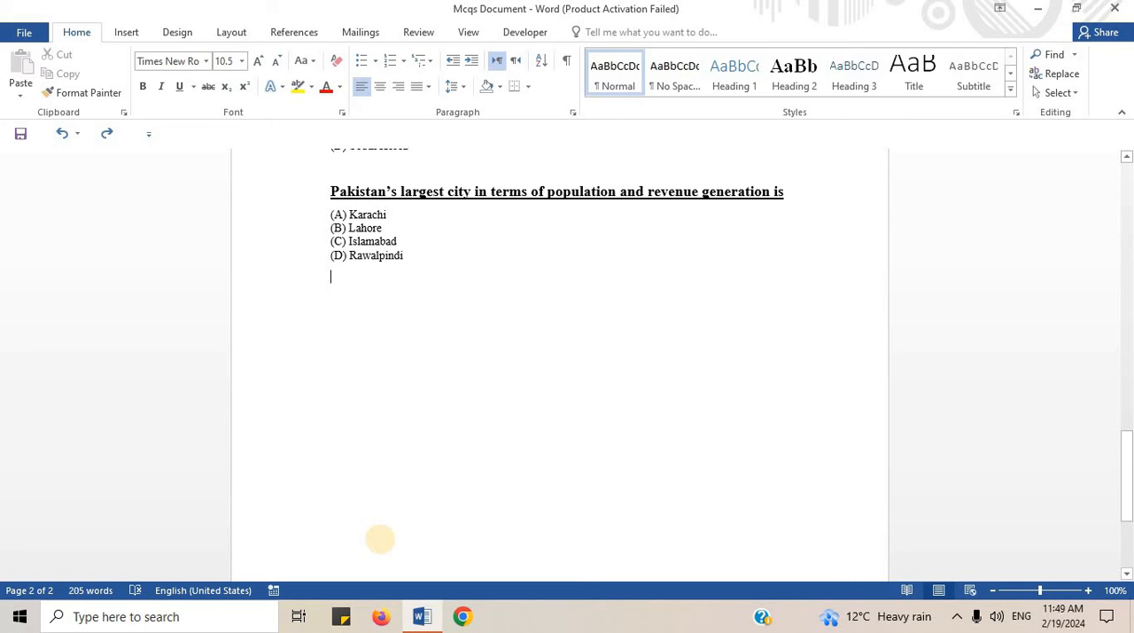
pyautogui.click(148, 135)
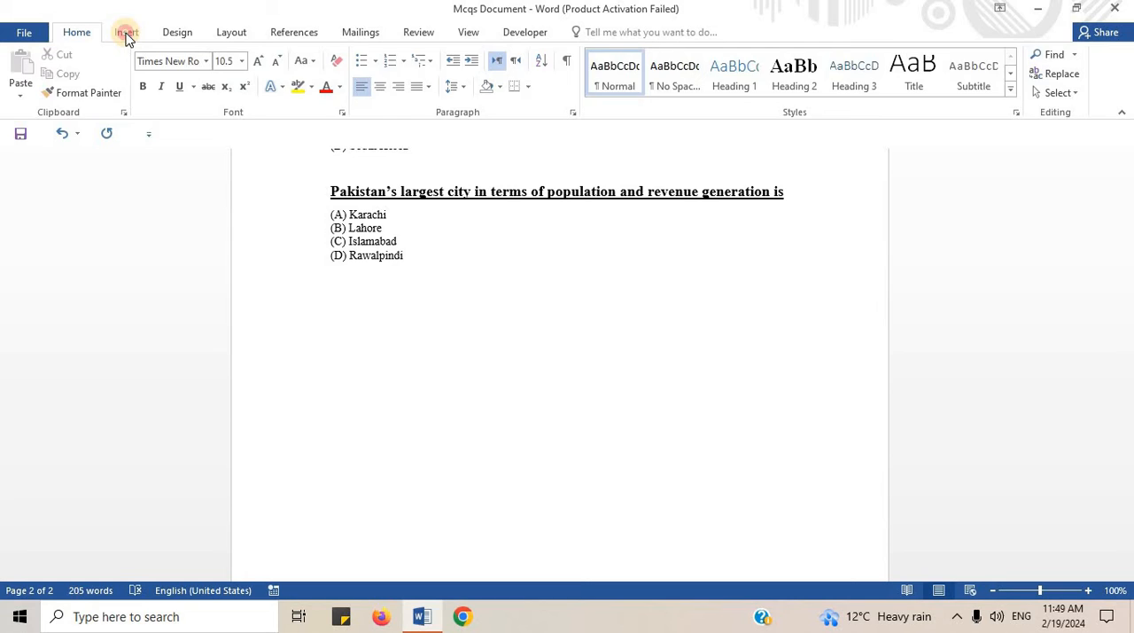
# Choose Insert > Object > Text from File to bring up the Insert File dialog
pyautogui.click(126, 32)
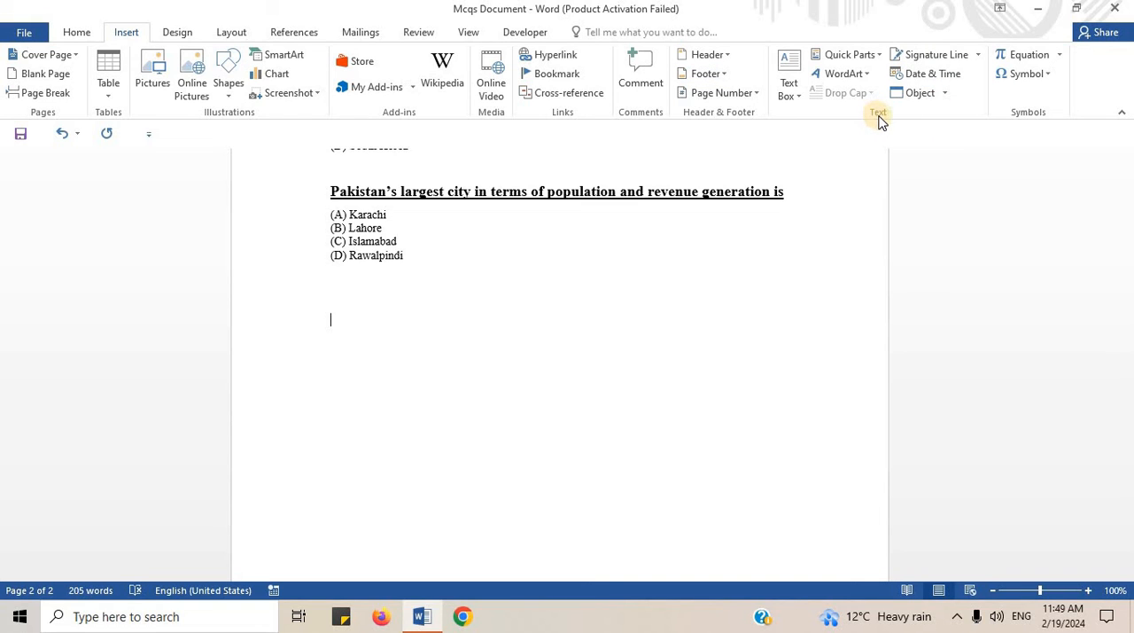
pyautogui.moveTo(920, 93)
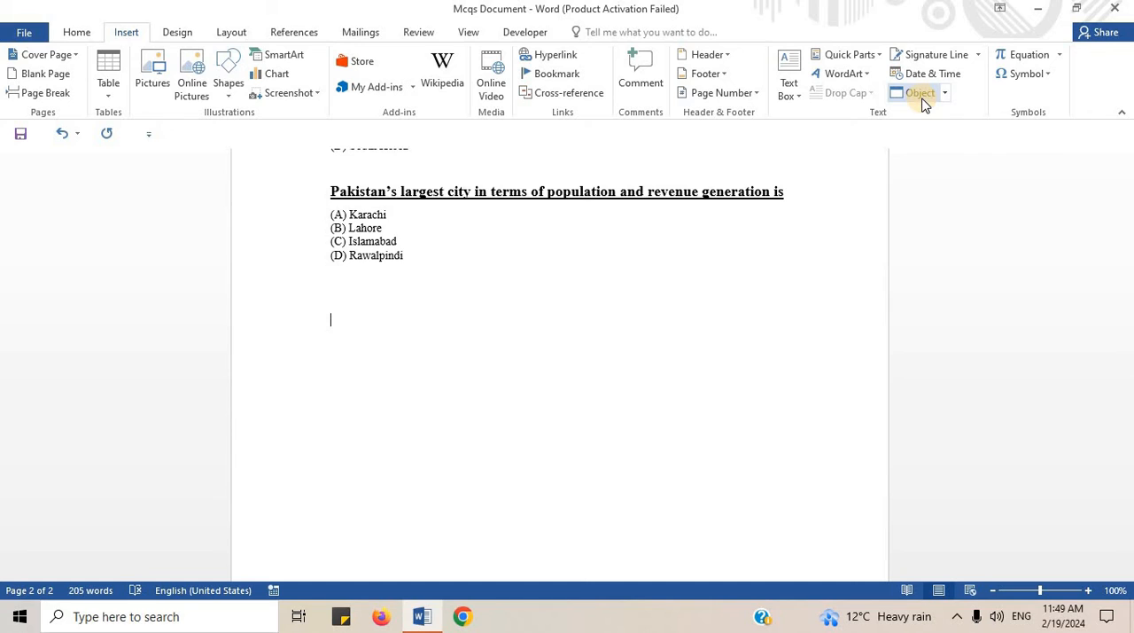
pyautogui.click(945, 92)
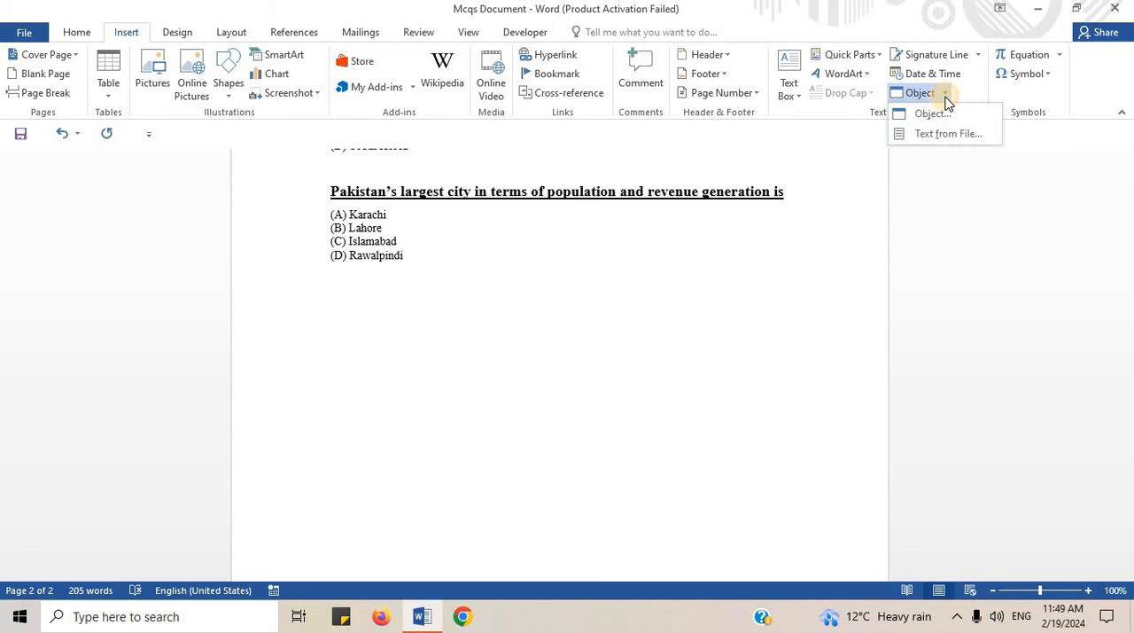
pyautogui.moveTo(948, 133)
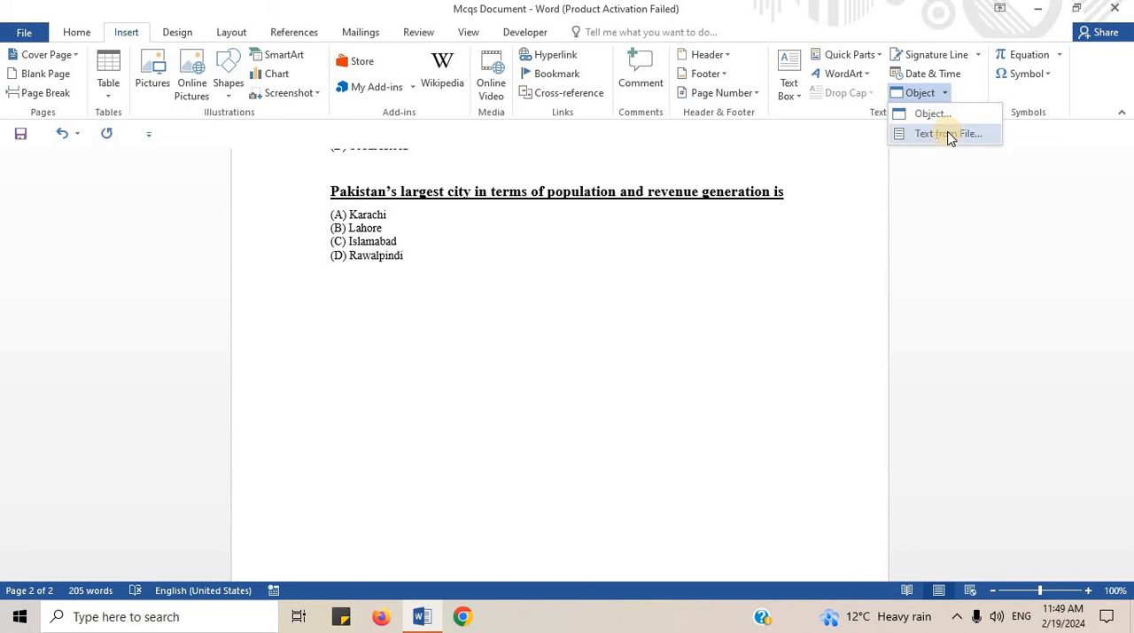
pyautogui.moveTo(948, 133)
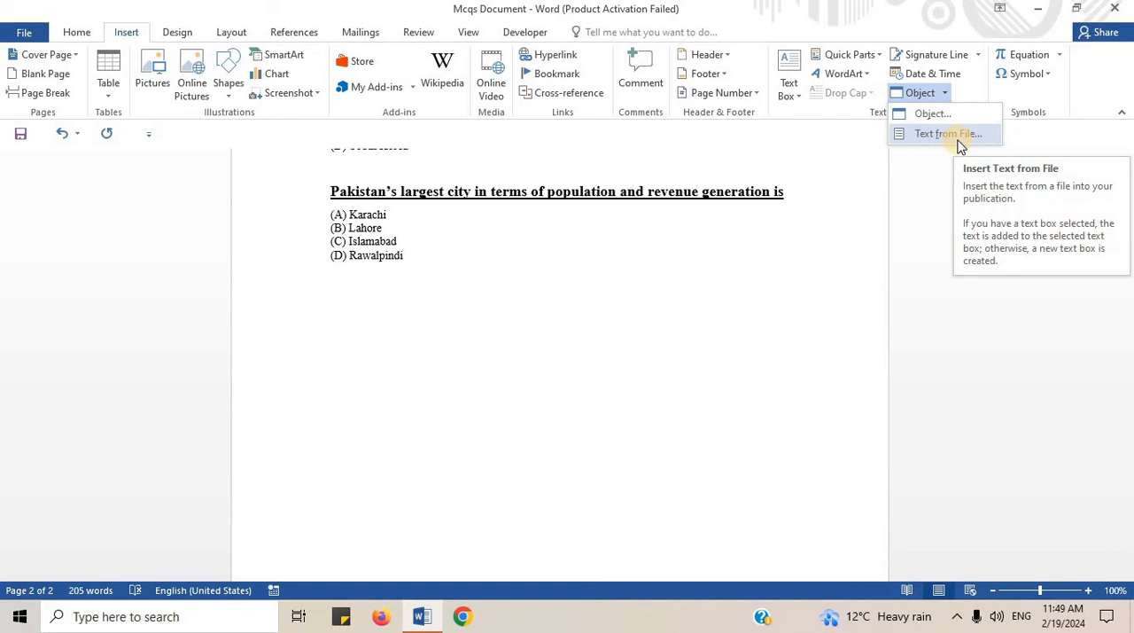
pyautogui.click(946, 132)
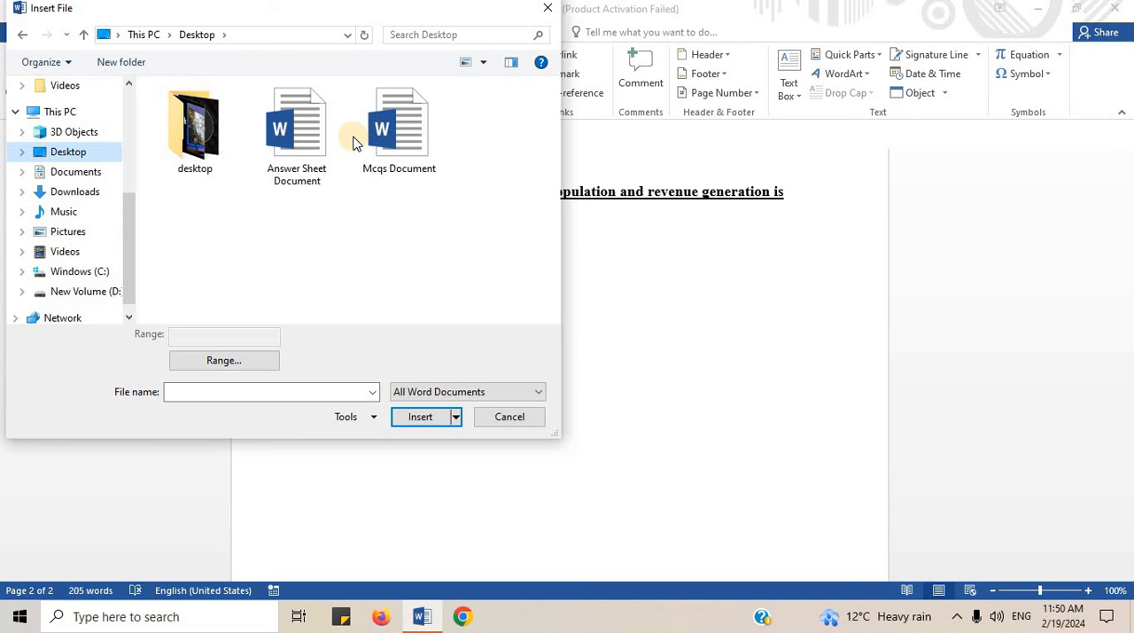
# Insert the Answer Sheet Document so its numbered answers appear below the last question
pyautogui.click(420, 416)
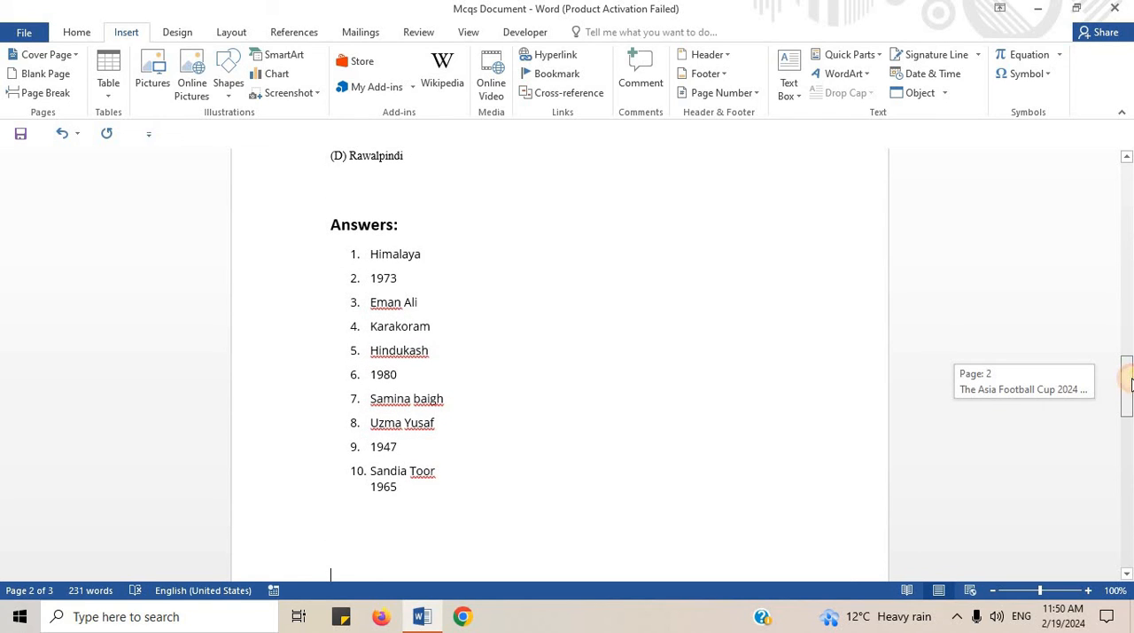
pyautogui.moveTo(656, 379)
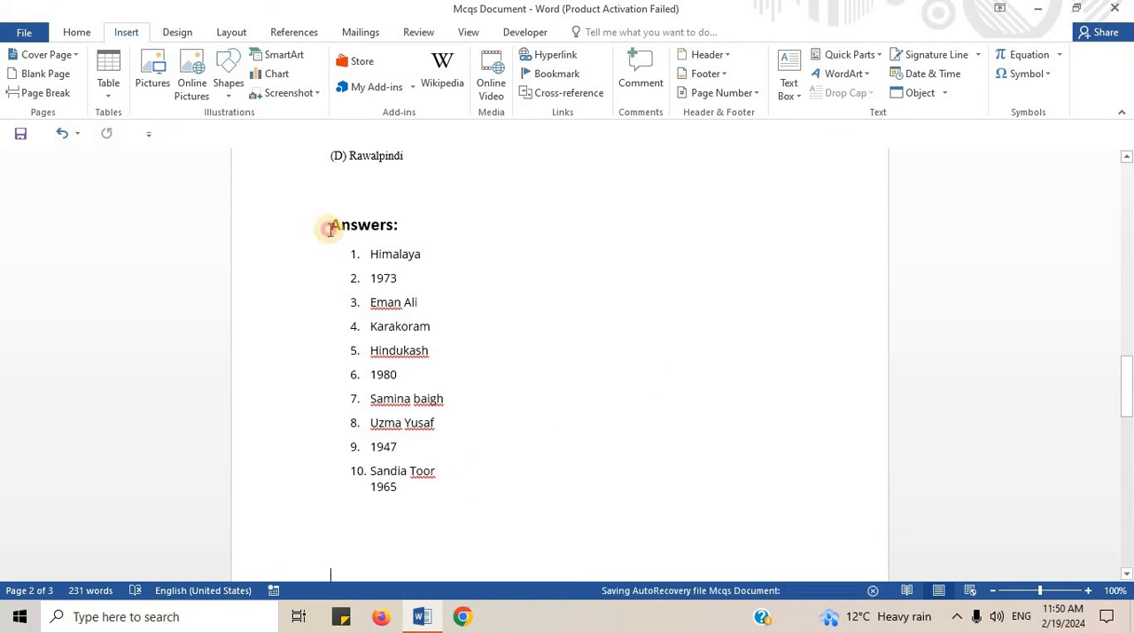
pyautogui.moveTo(330, 223); pyautogui.dragTo(429, 517)
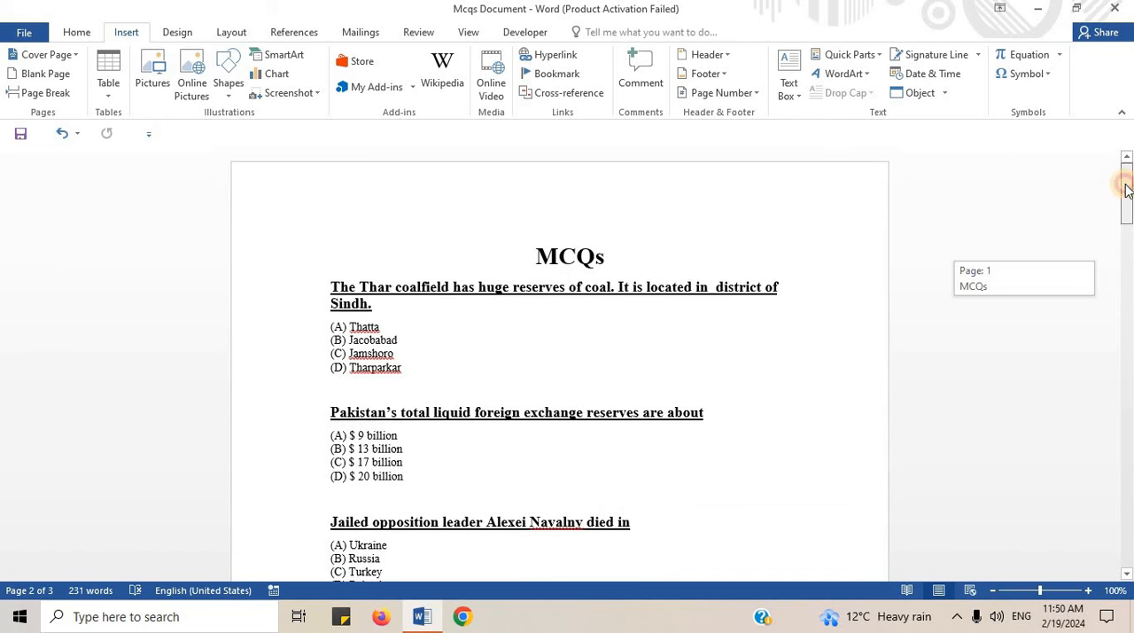
pyautogui.scroll(3)
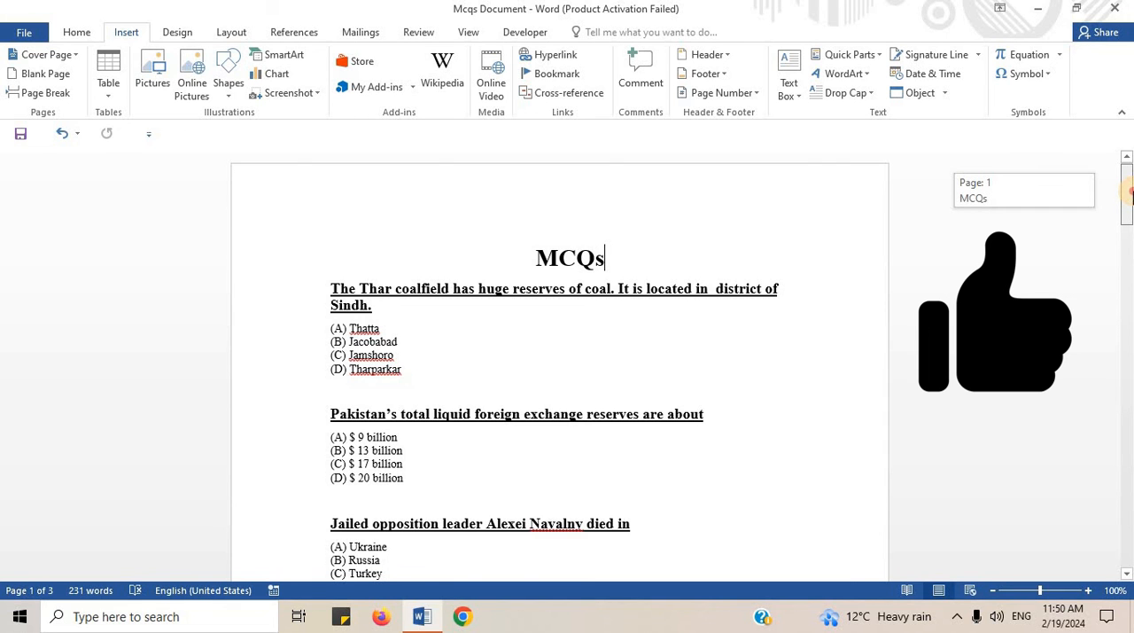
pyautogui.scroll(-3)
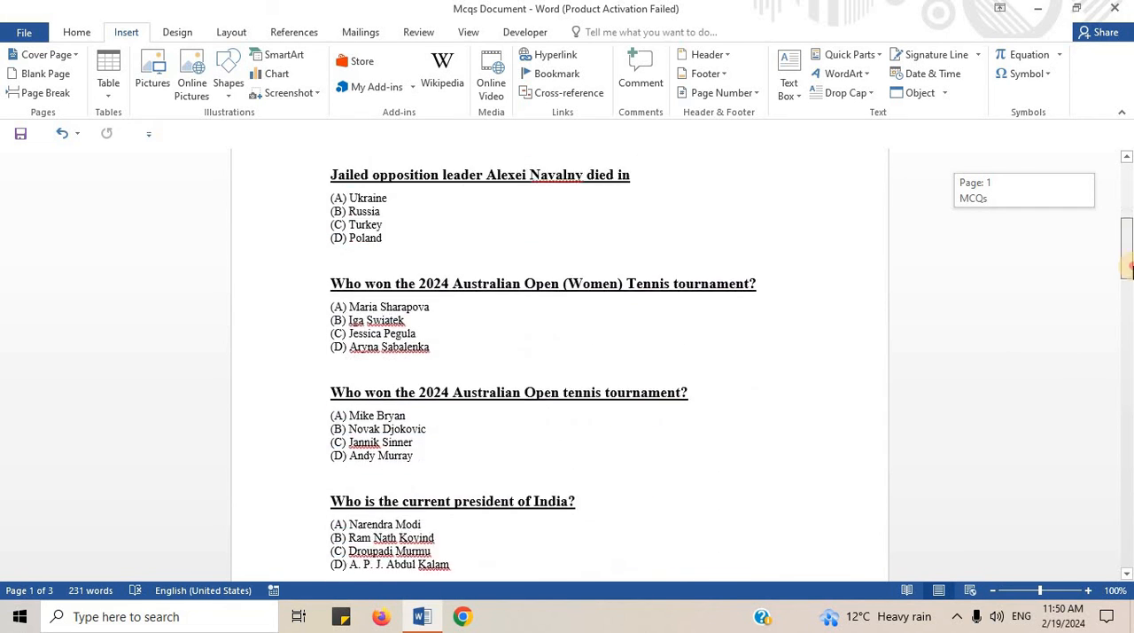